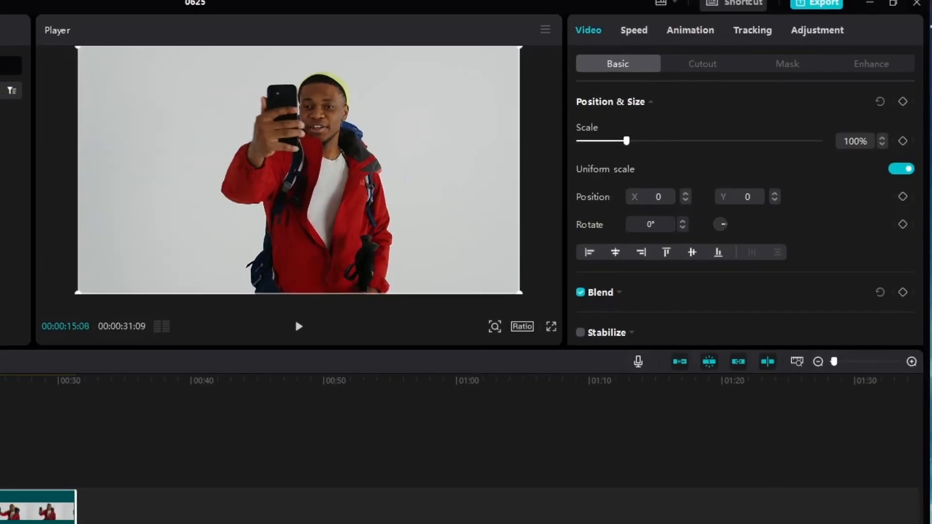
# - Cool the clip's colour temperature to -50, turning the white wall blue
pyautogui.click(701, 64)
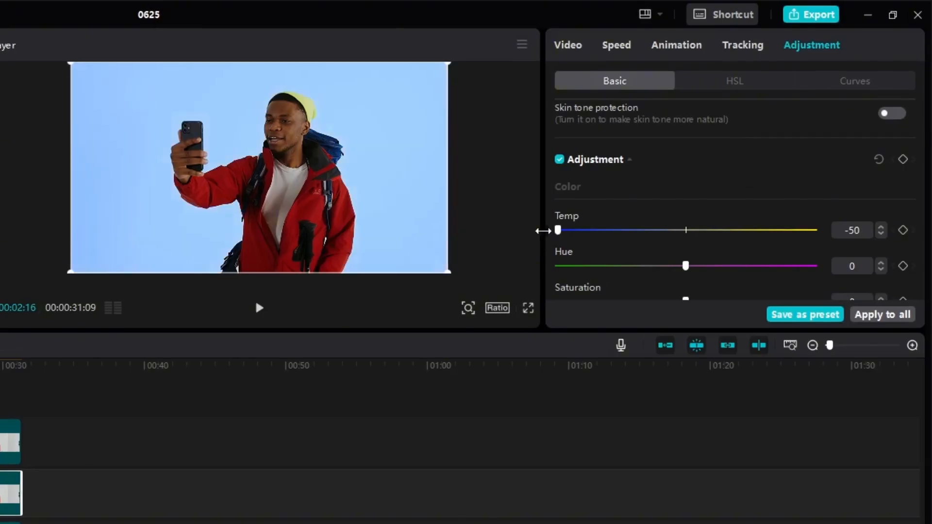
# - Tint the stacked layer purple with Temp -49, Hue 49 and Saturation -9
pyautogui.moveTo(557, 230); pyautogui.dragTo(706, 230)
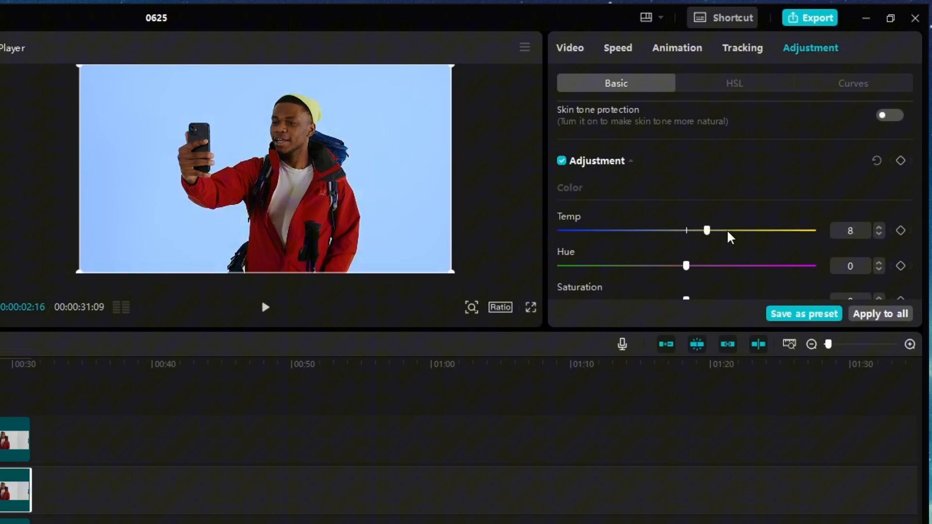
pyautogui.moveTo(706, 231); pyautogui.dragTo(743, 231)
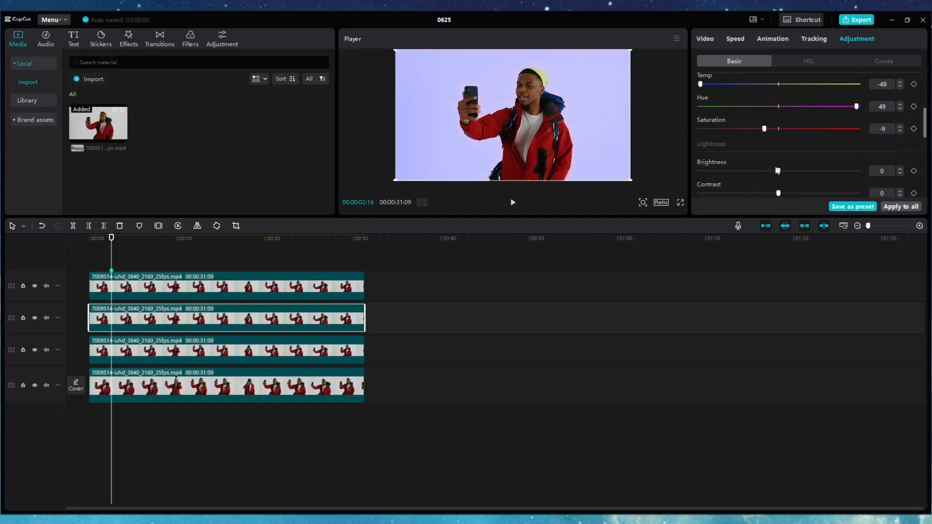
pyautogui.moveTo(776, 171); pyautogui.dragTo(762, 171)
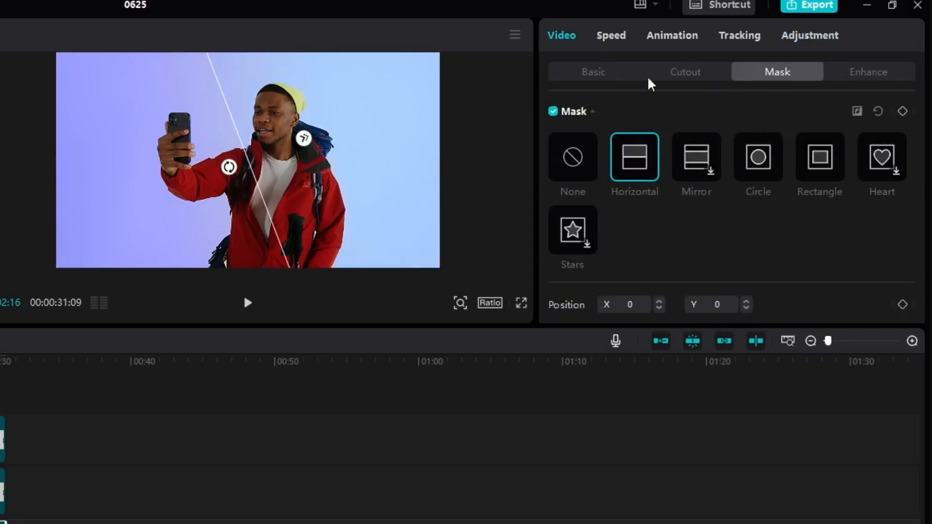
# - Rotate the purple layer's mask to -102° and feather it to maximum for a soft transition
pyautogui.click(808, 35)
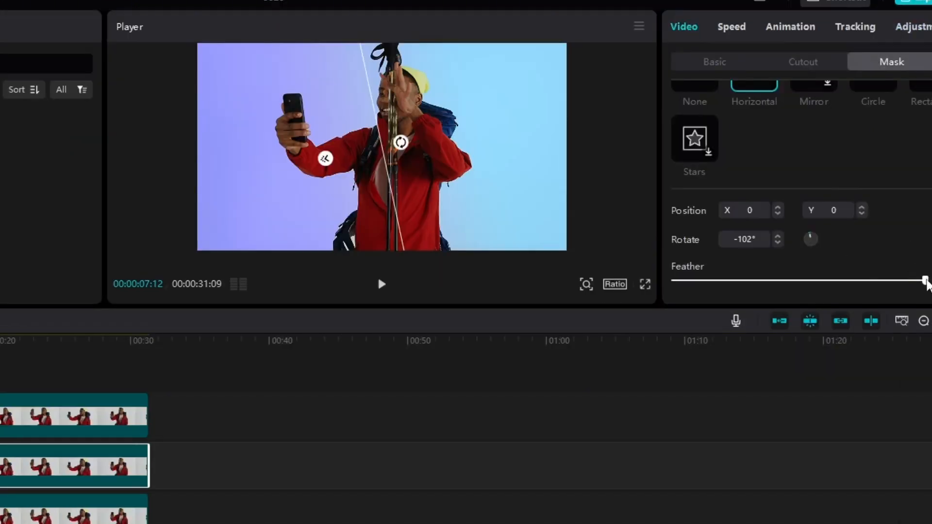
pyautogui.moveTo(921, 279); pyautogui.dragTo(675, 279)
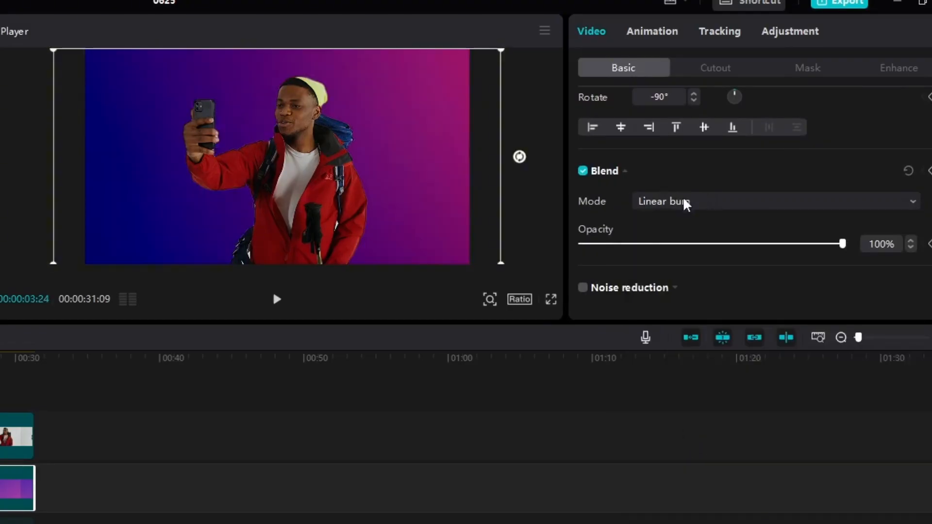
# - Blend the gradient layer with Overlay (after trying Multiply) and raise brightness to 21
pyautogui.click(656, 201)
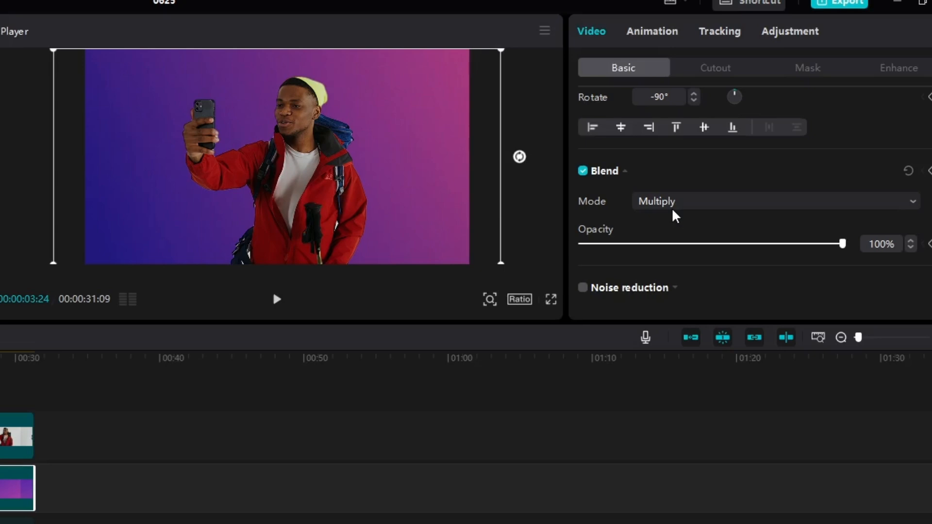
pyautogui.click(772, 201)
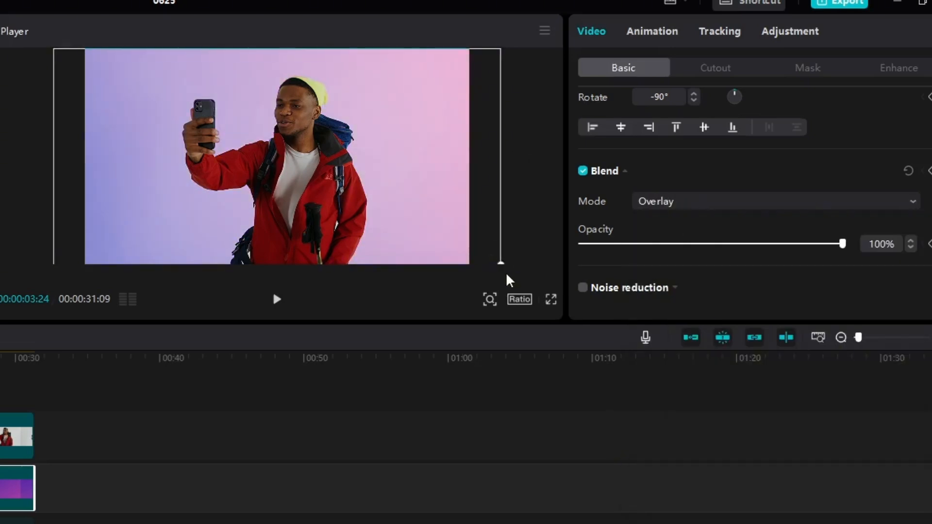
pyautogui.click(790, 32)
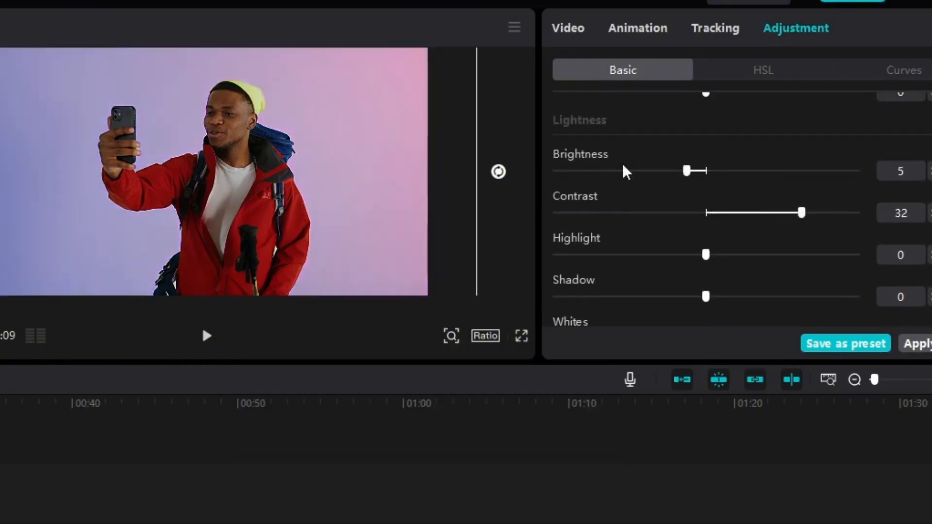
pyautogui.moveTo(686, 171); pyautogui.dragTo(770, 171)
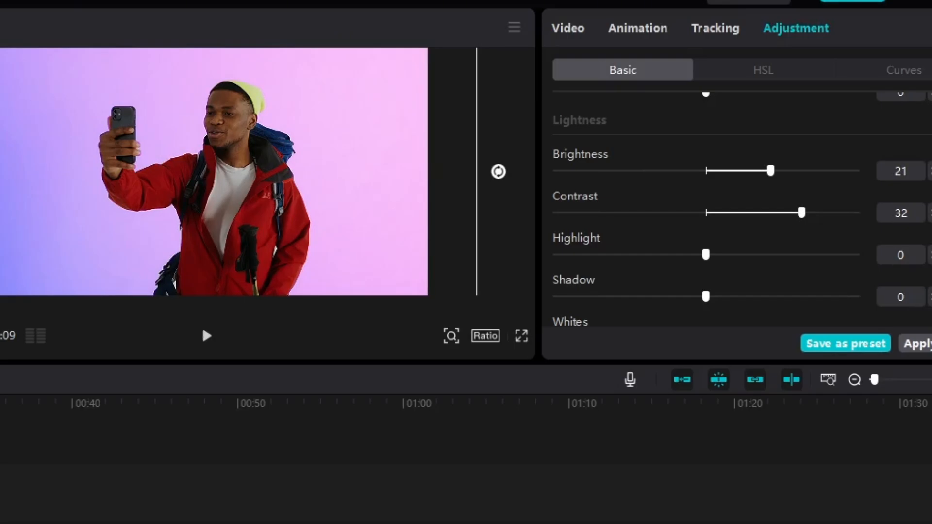